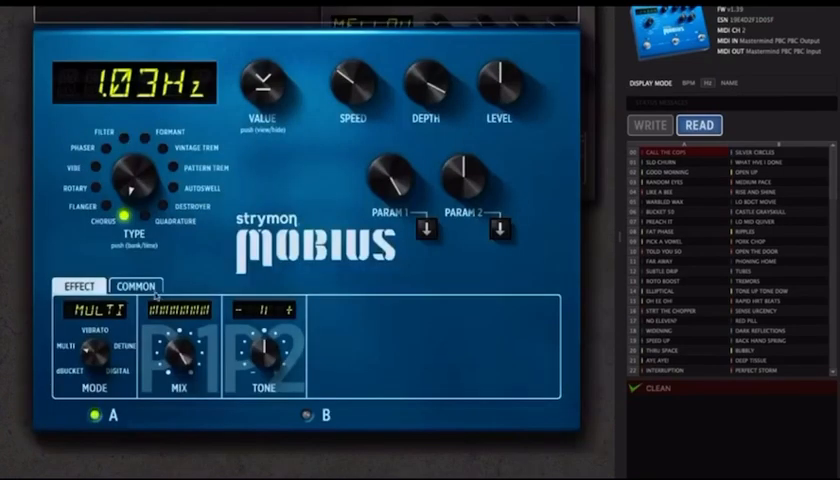
Recall the Melt Away preset from the TimeLine preset list
left_click(138, 284)
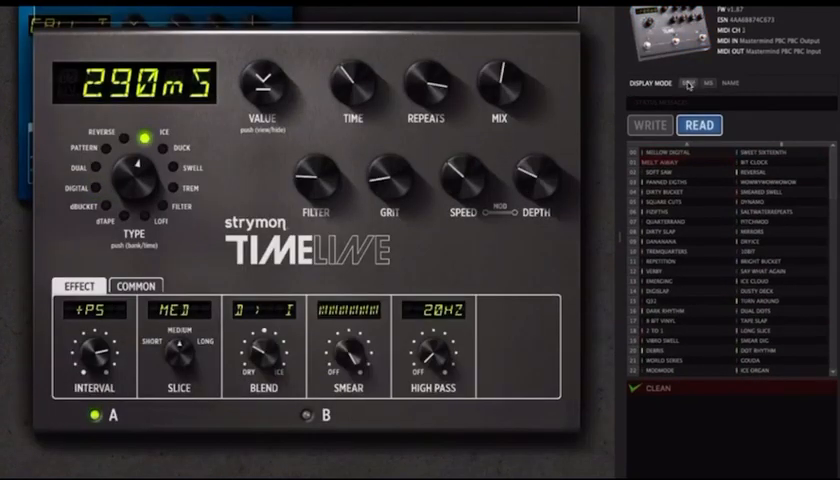
left_click(680, 164)
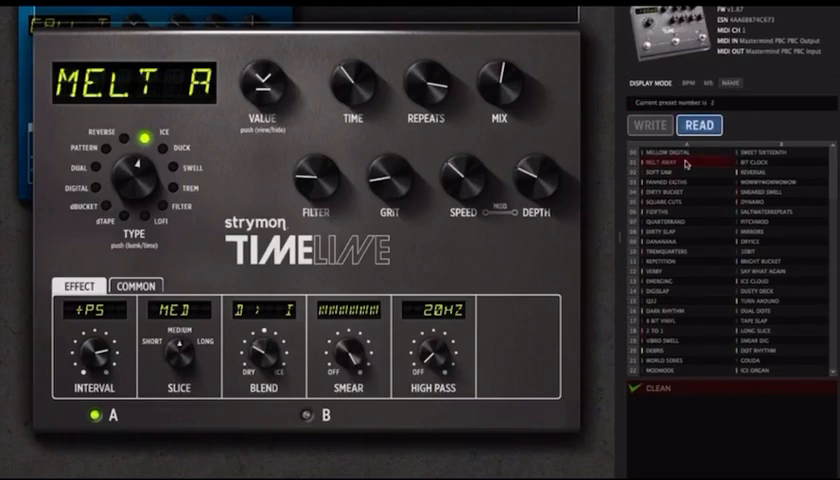